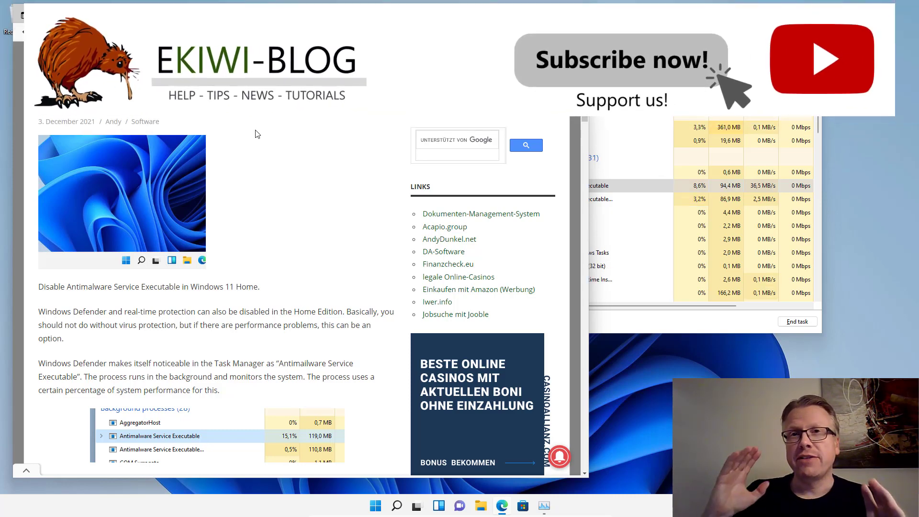
Step: Glance at the Windows 11 Pro article, then return to the Windows 11 Home Defender article
{"action": "left_click", "coordinate": [26, 31]}
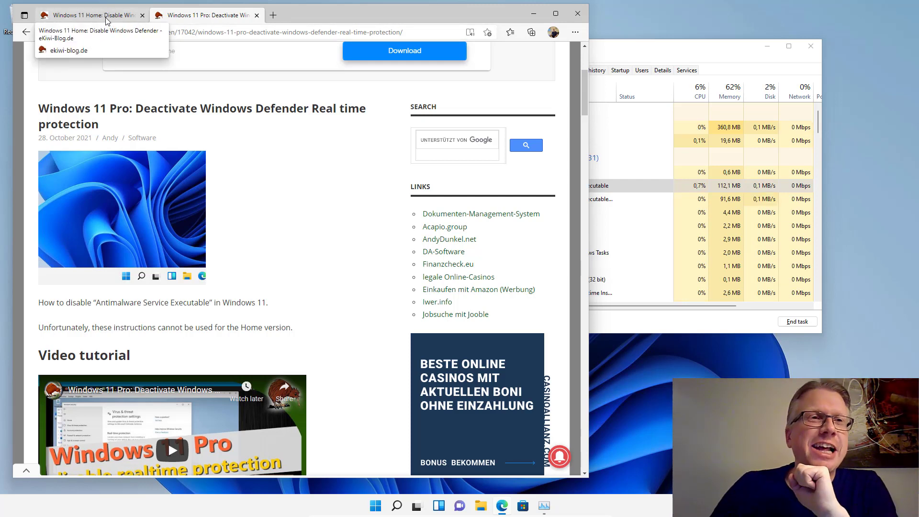
{"action": "left_click", "coordinate": [88, 15]}
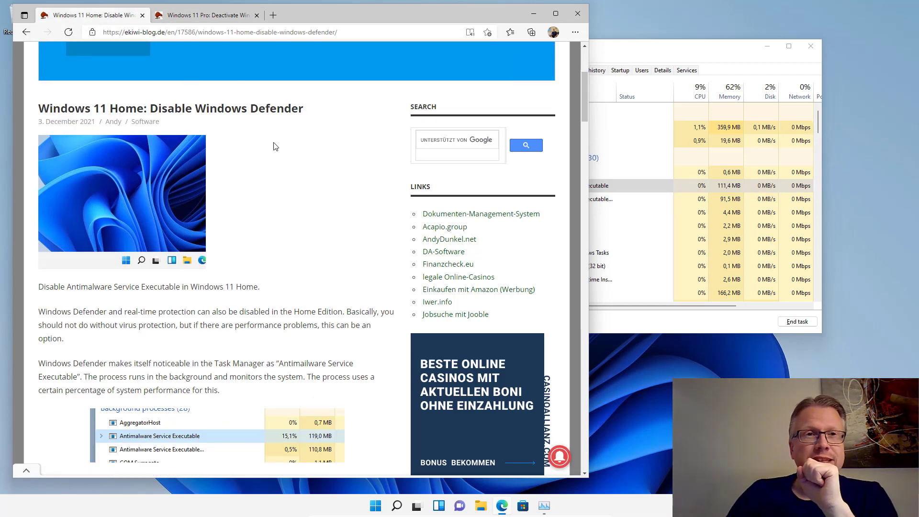
Step: Scroll the article to the 'Disabling Windows Defender in Windows 11 Home' section
{"action": "scroll", "scroll_direction": "down", "scroll_amount": 3}
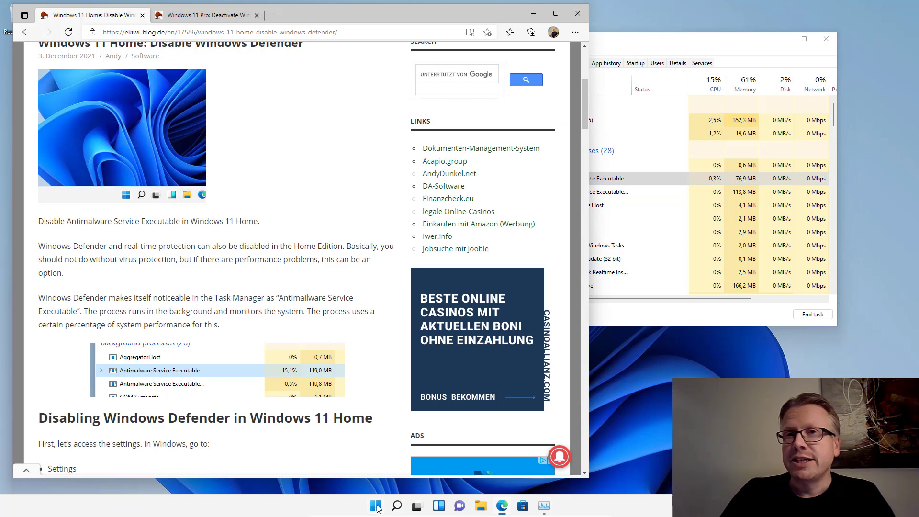
Step: Launch Settings from Start and go to Privacy & security's Windows Security page
{"action": "left_click", "coordinate": [375, 505]}
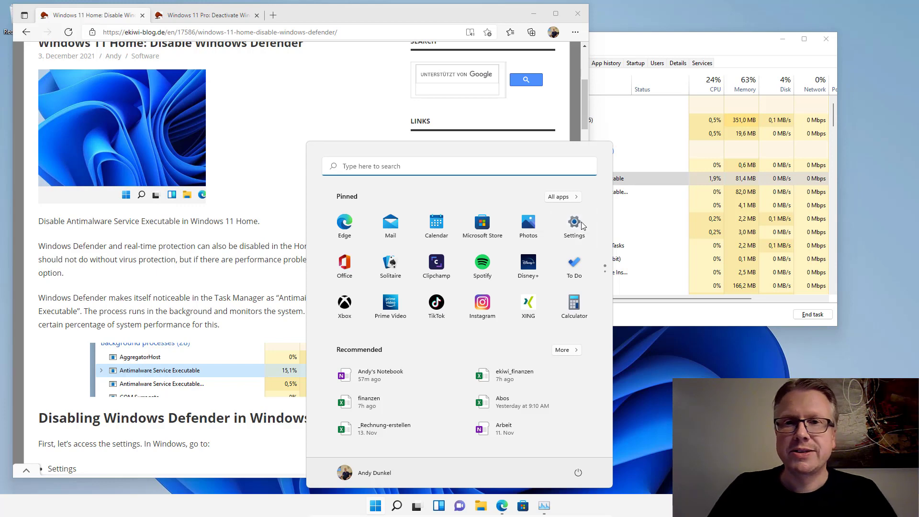
{"action": "left_click", "coordinate": [573, 225]}
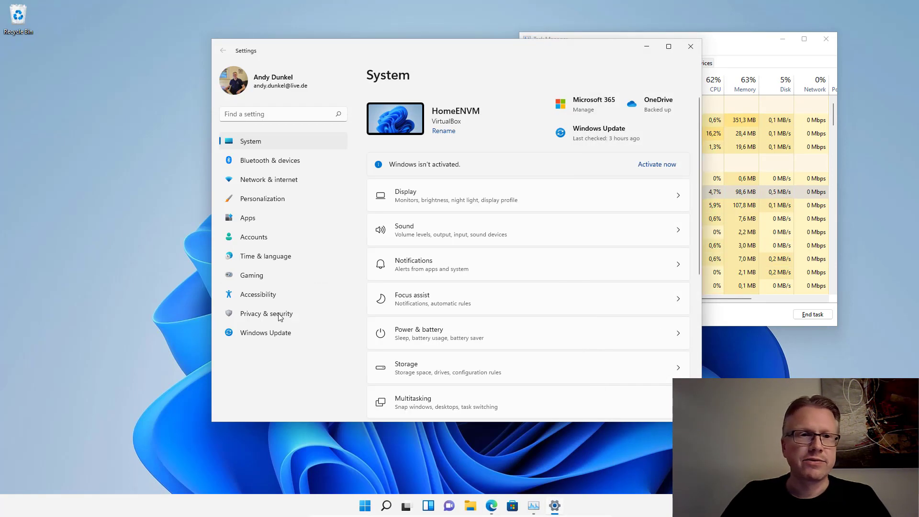
{"action": "left_click", "coordinate": [266, 313]}
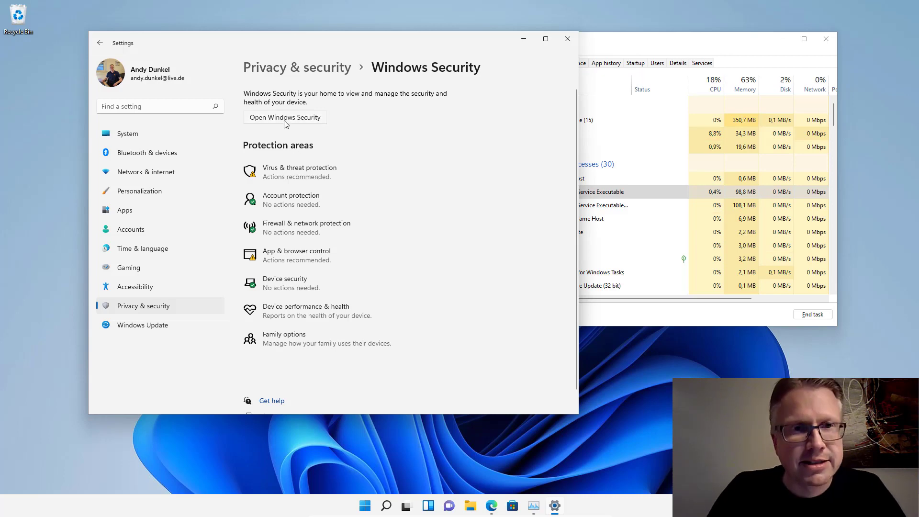
Step: Launch Windows Security and request Virus & threat protection's Manage settings, raising the UAC prompt
{"action": "left_click", "coordinate": [285, 117]}
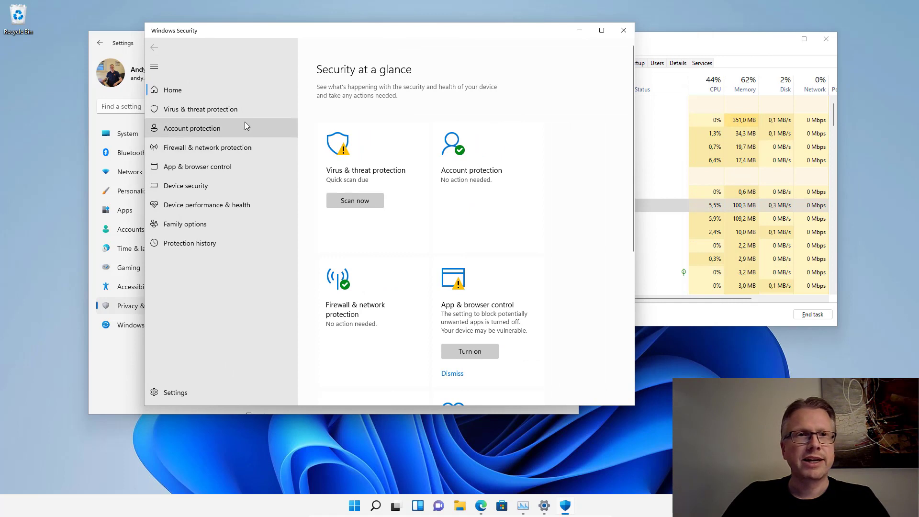
{"action": "mouse_move", "coordinate": [200, 109]}
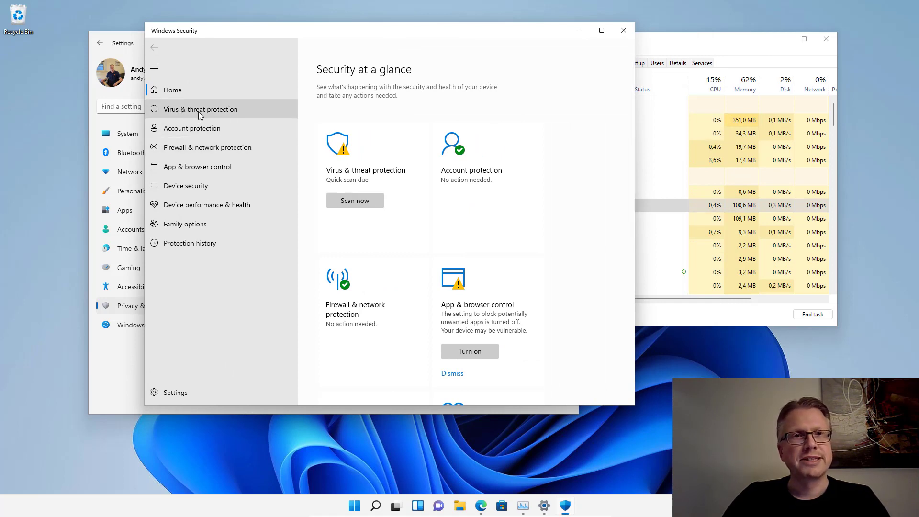
{"action": "left_click", "coordinate": [200, 109]}
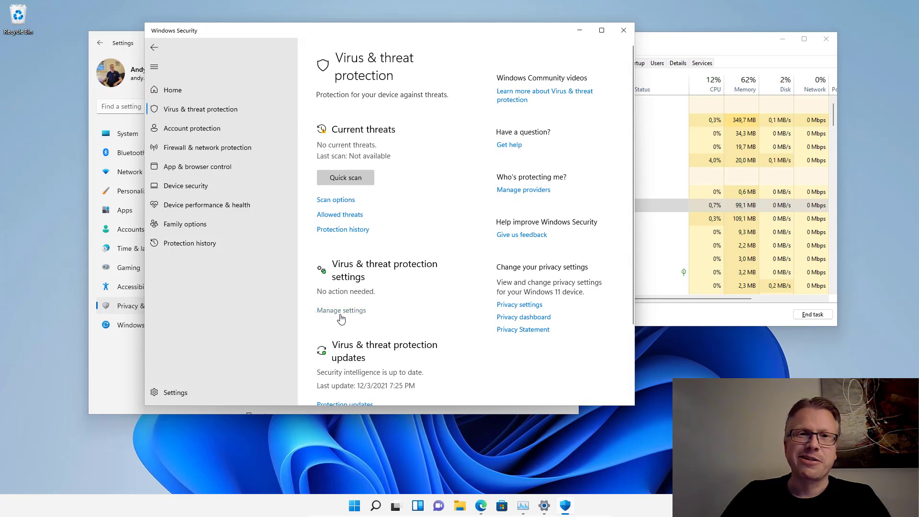
{"action": "left_click", "coordinate": [340, 310]}
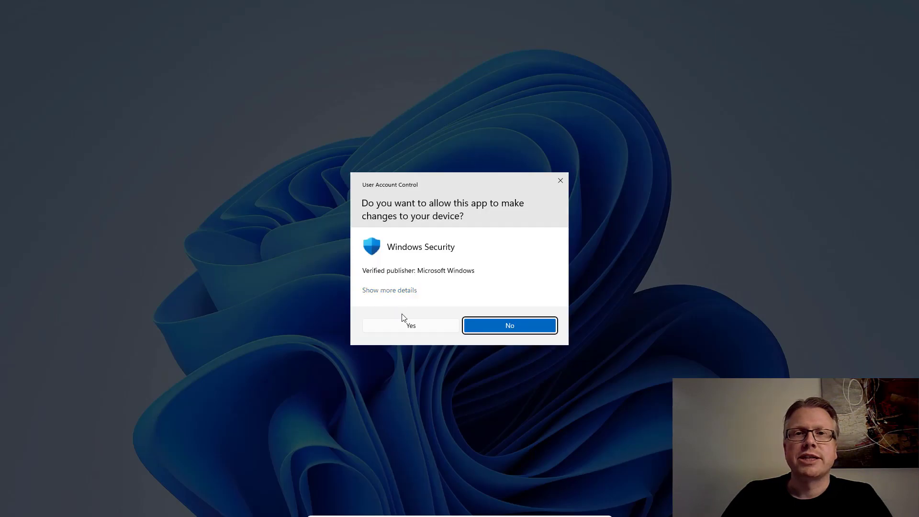
Step: Allow the UAC prompt to reach the protection settings, where real-time protection is off
{"action": "left_click", "coordinate": [410, 325]}
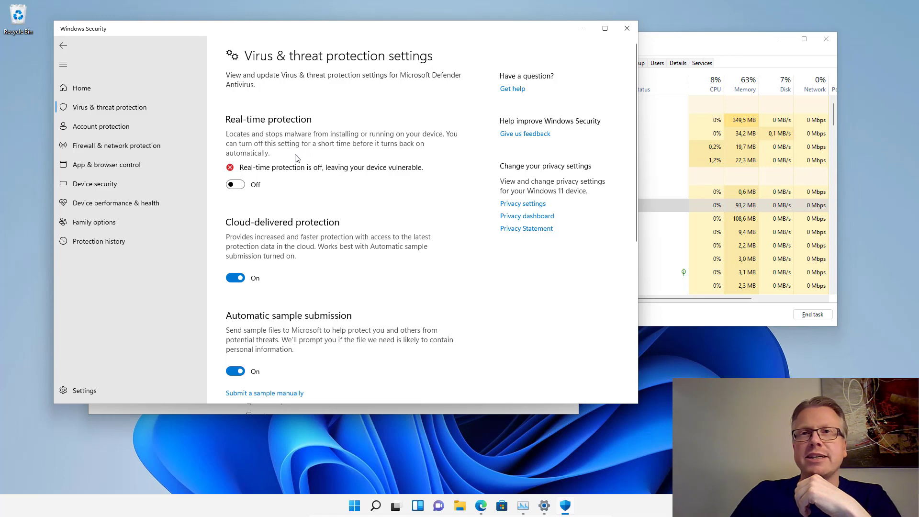
{"action": "mouse_move", "coordinate": [237, 200]}
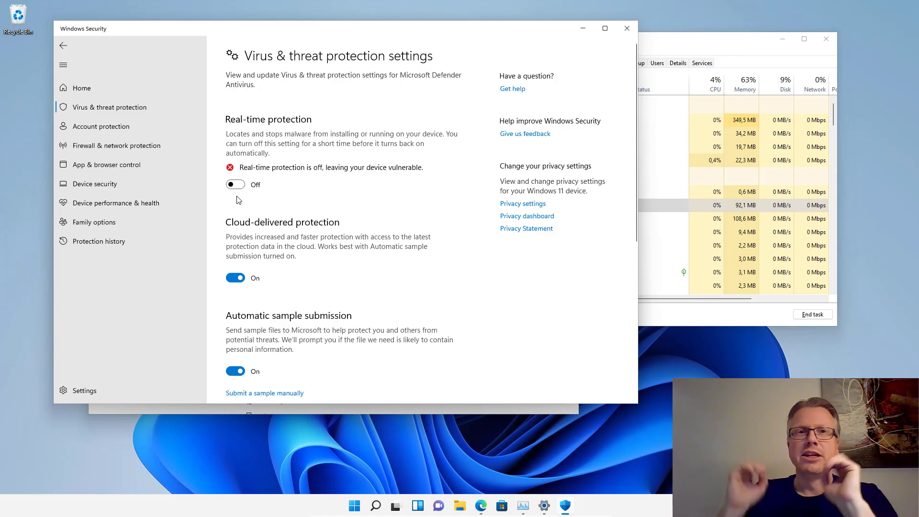
Step: Switch Tamper Protection off in the Virus & threat protection settings
{"action": "scroll", "scroll_direction": "down", "scroll_amount": 3}
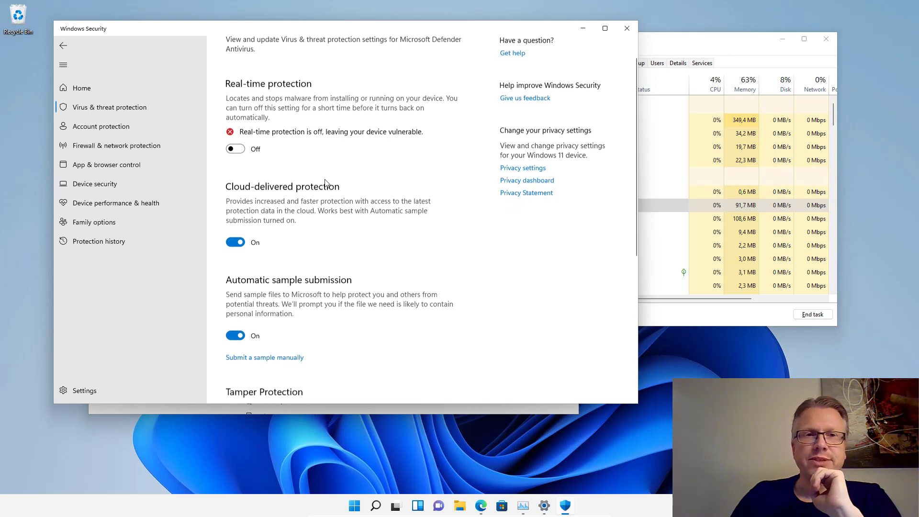
{"action": "scroll", "scroll_direction": "down", "scroll_amount": 3}
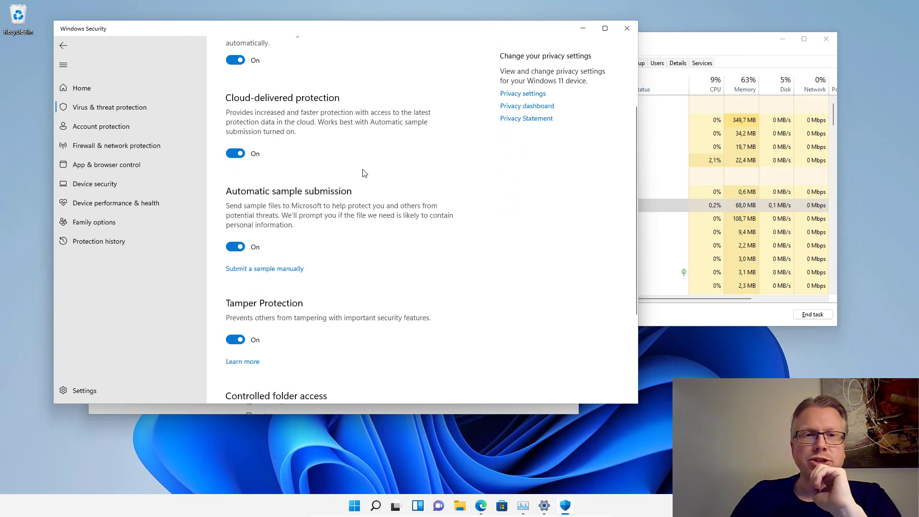
{"action": "scroll", "scroll_direction": "down", "scroll_amount": 3}
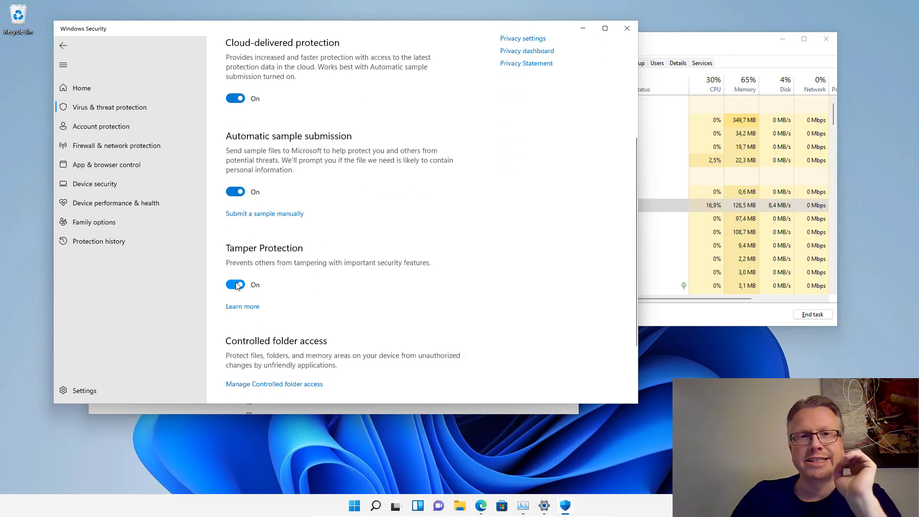
{"action": "left_click", "coordinate": [235, 284]}
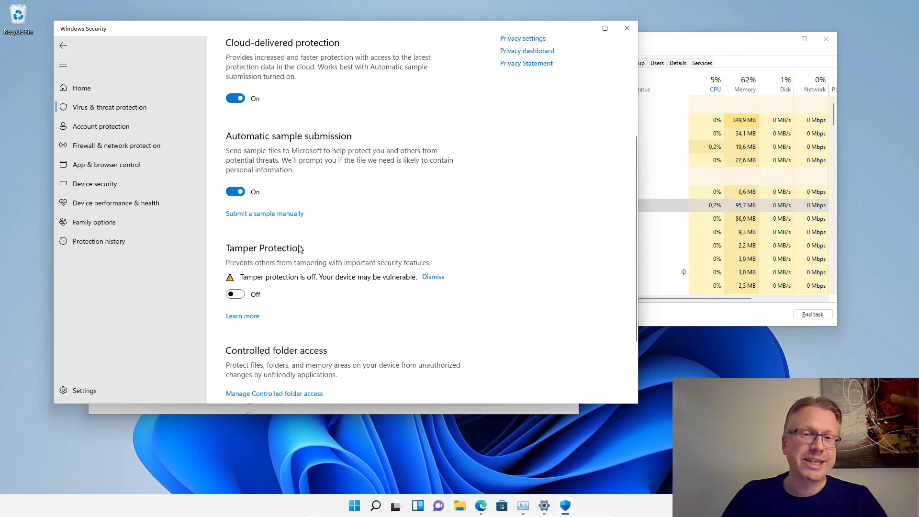
{"action": "mouse_move", "coordinate": [626, 28]}
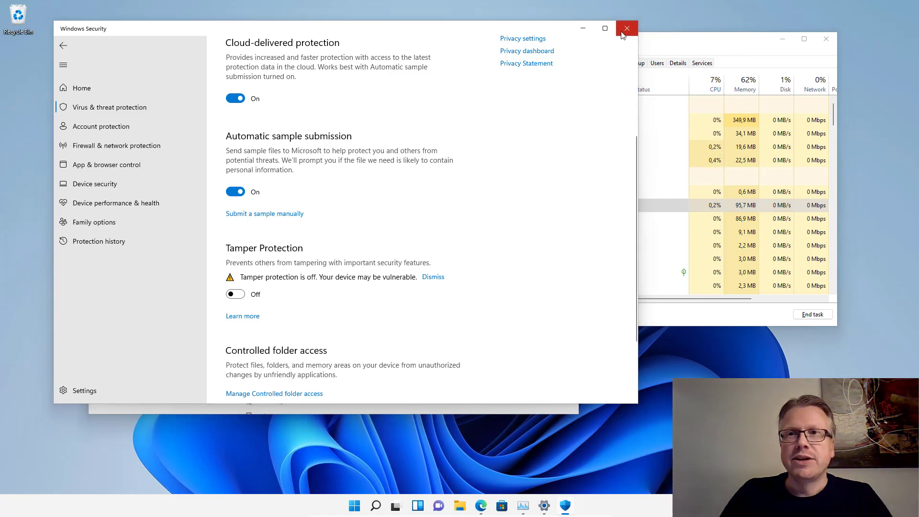
Step: Close Windows Security and Settings, then search Start for 'reg' to launch Registry Editor
{"action": "left_click", "coordinate": [626, 29]}
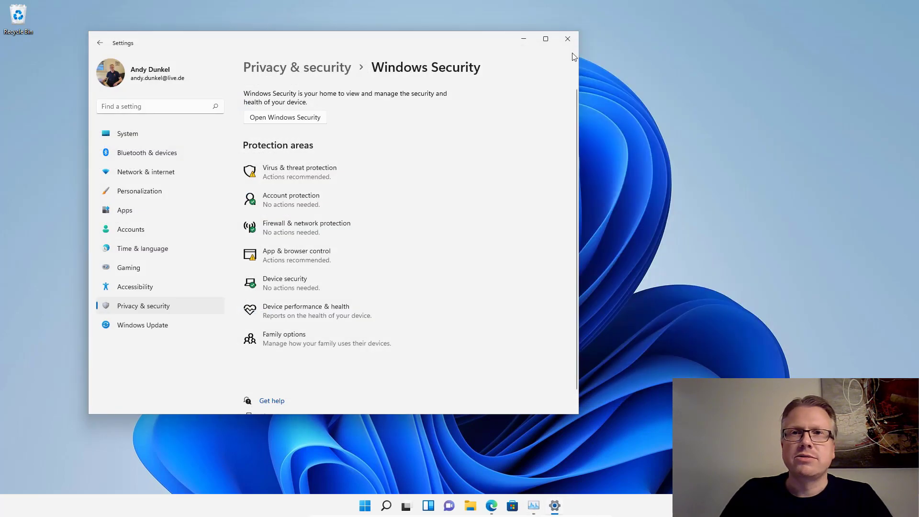
{"action": "left_click", "coordinate": [566, 39]}
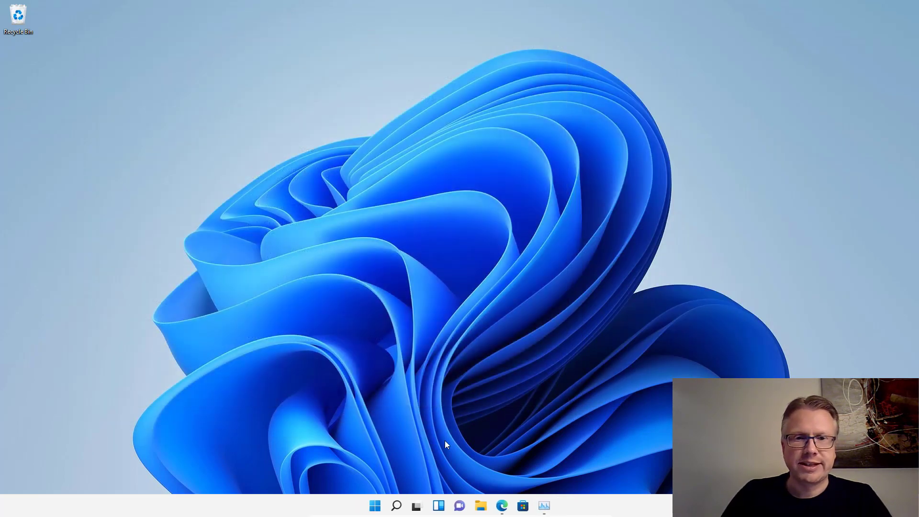
{"action": "mouse_move", "coordinate": [399, 479]}
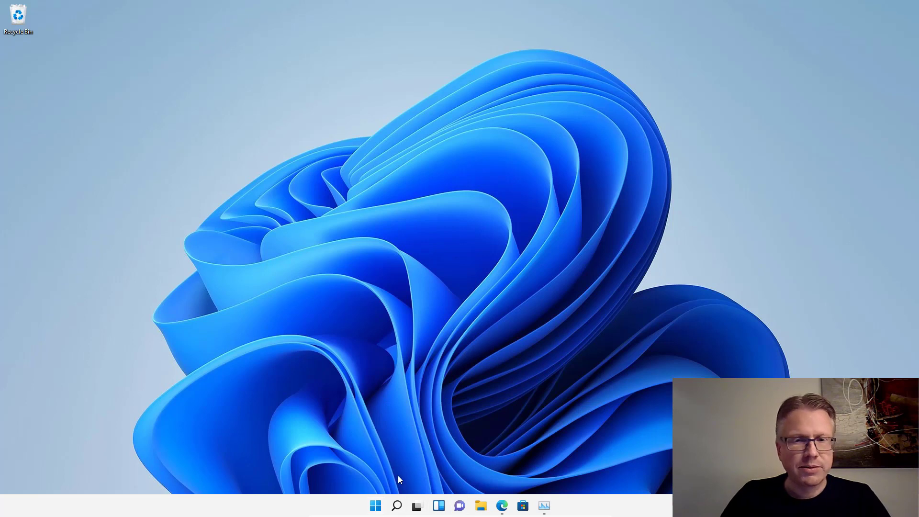
{"action": "type", "text": "reg"}
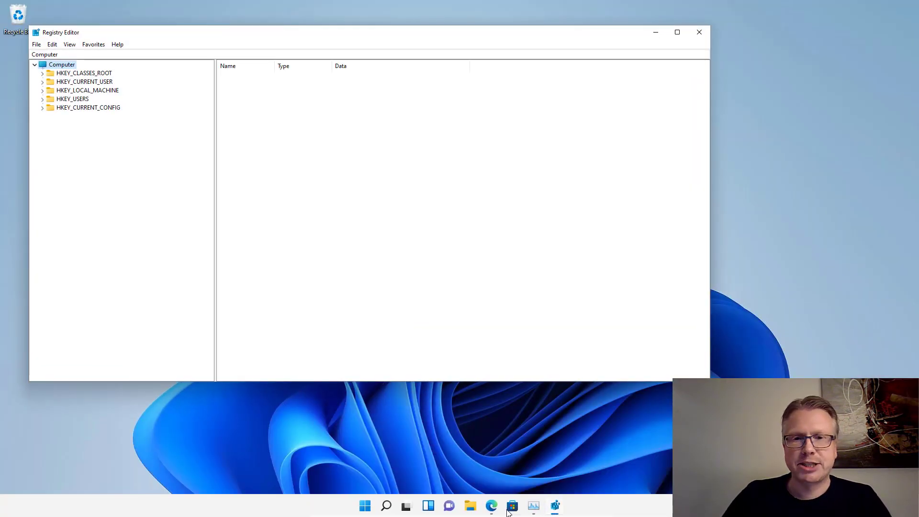
Step: Return to the blog article and scroll to the Windows Defender policies registry key step
{"action": "left_click", "coordinate": [491, 505]}
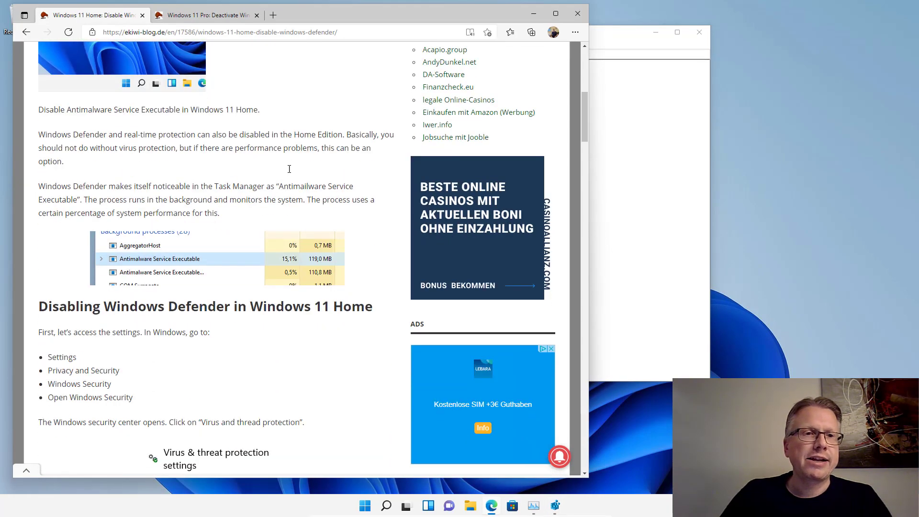
{"action": "scroll", "scroll_direction": "down", "scroll_amount": 3}
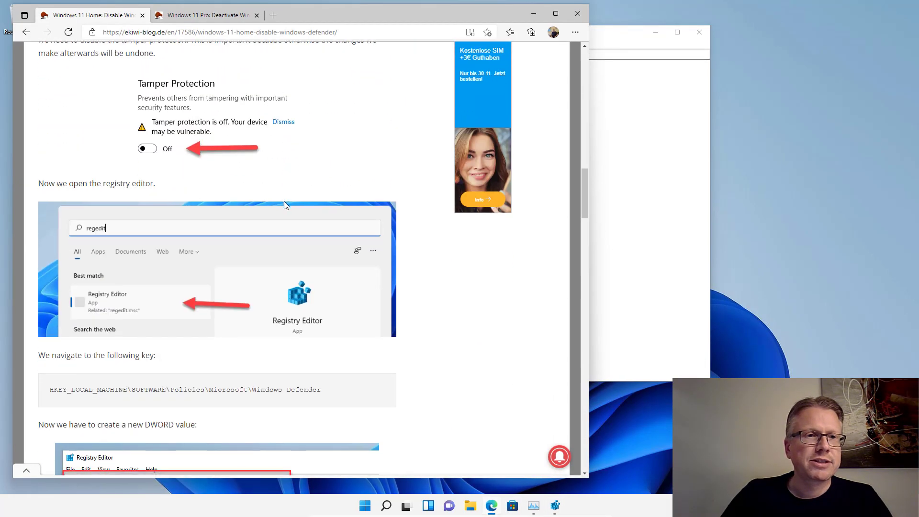
{"action": "scroll", "scroll_direction": "down", "scroll_amount": 3}
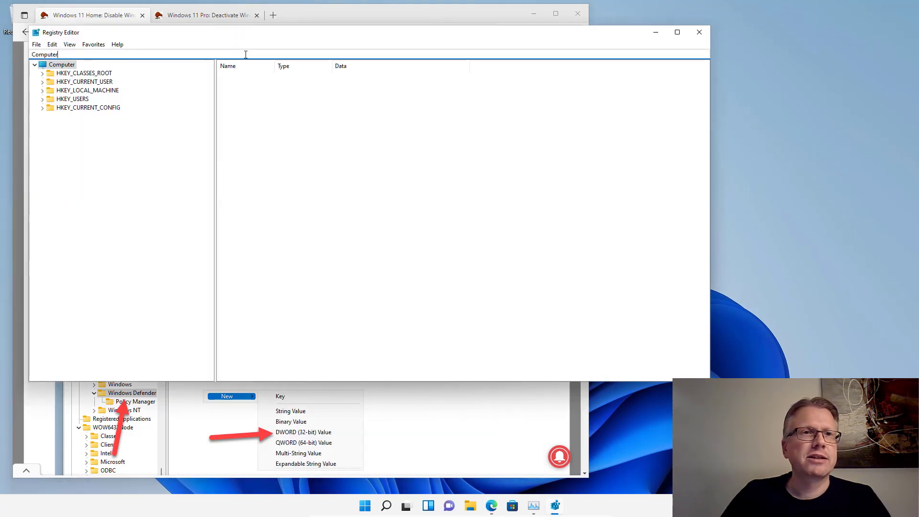
Step: Navigate to HKEY_LOCAL_MACHINE\SOFTWARE\Policies\Microsoft\Windows Defender and add DWORD DisableAntiSpyware = 1
{"action": "type", "text": "HKEY_LOCAL_MACHINE\\SOFTWARE\\Policies\\Microsoft\\Windows Defender"}
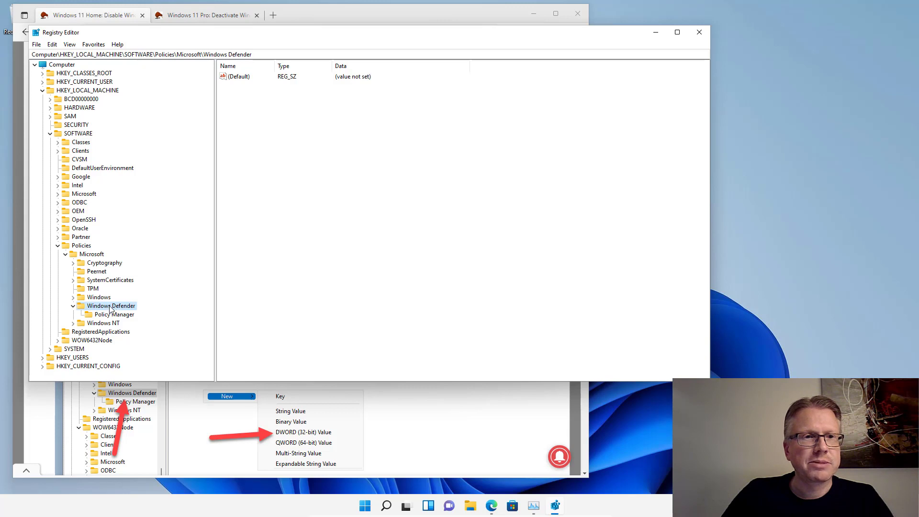
{"action": "mouse_move", "coordinate": [189, 270]}
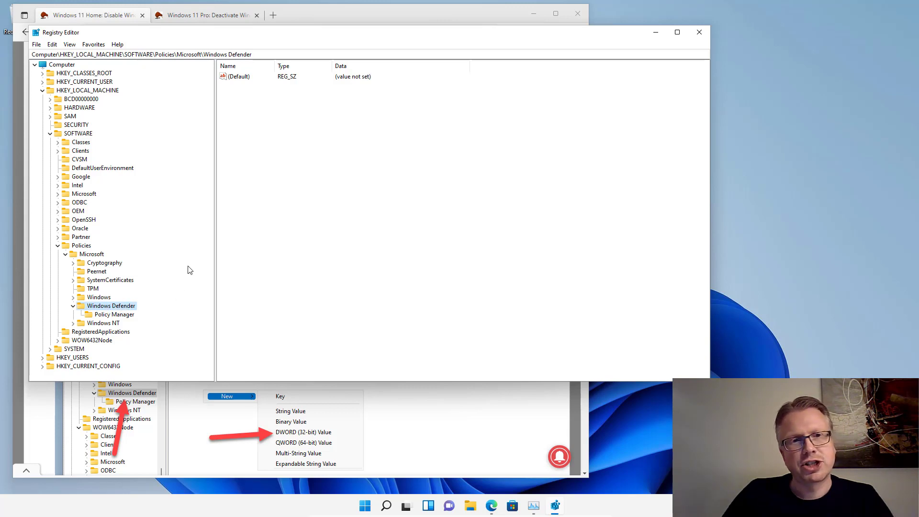
{"action": "mouse_move", "coordinate": [424, 405]}
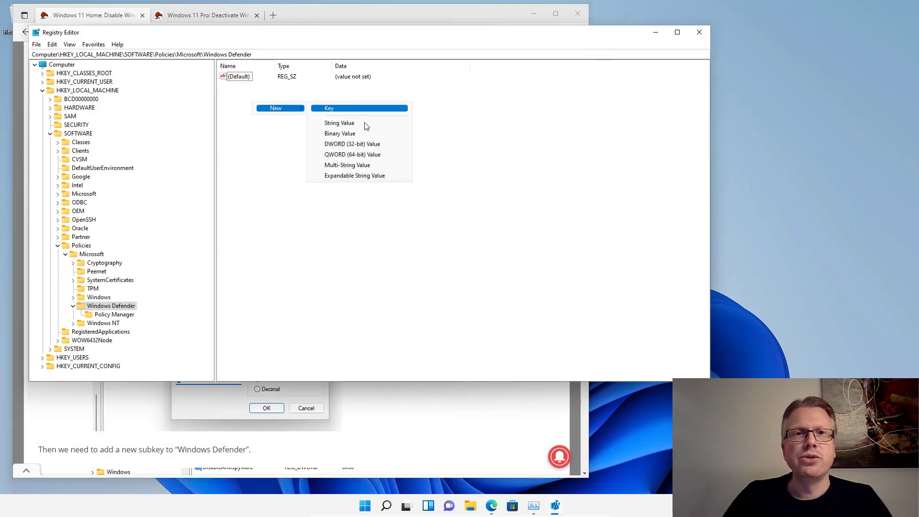
{"action": "mouse_move", "coordinate": [352, 143]}
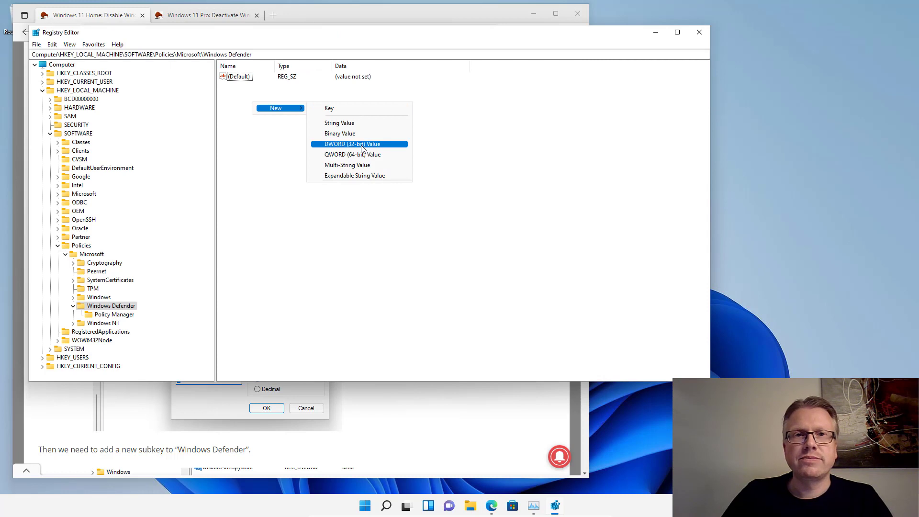
{"action": "left_click", "coordinate": [352, 144]}
{"action": "type", "text": "DisableAntiSpyware"}
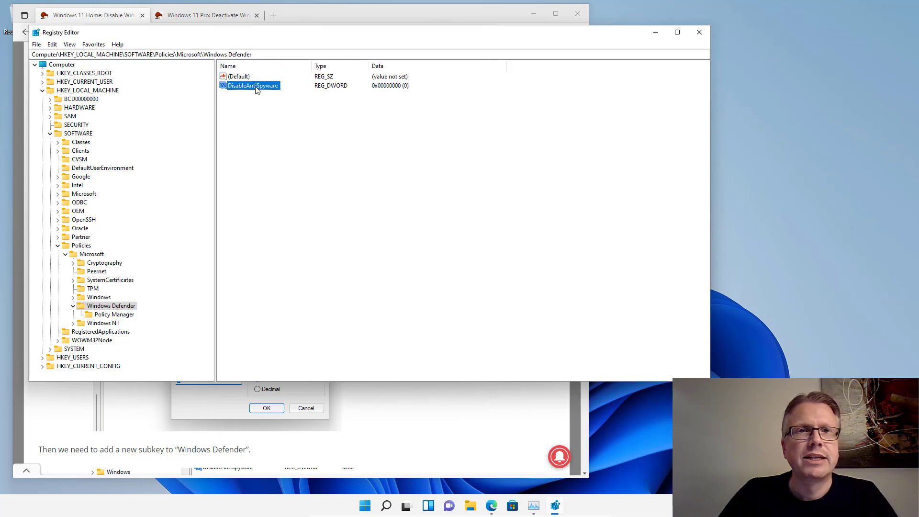
{"action": "double_click", "coordinate": [248, 86]}
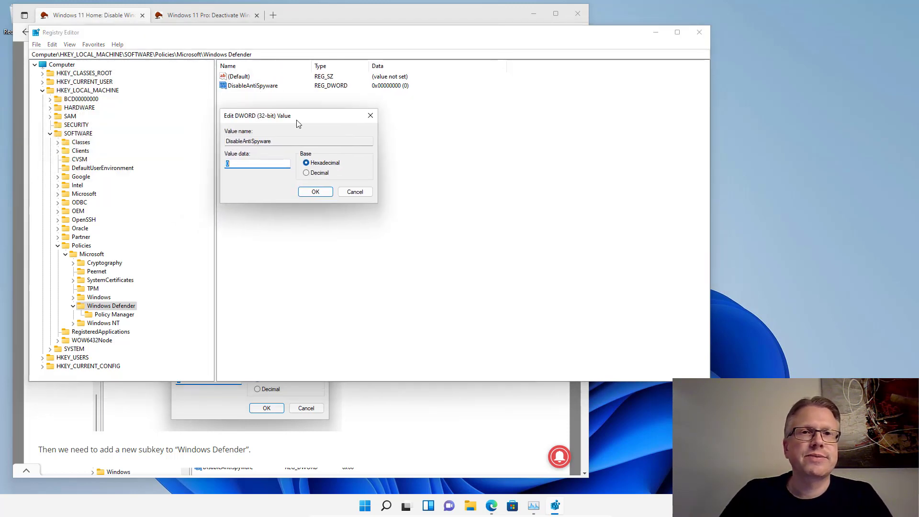
{"action": "left_click", "coordinate": [316, 191]}
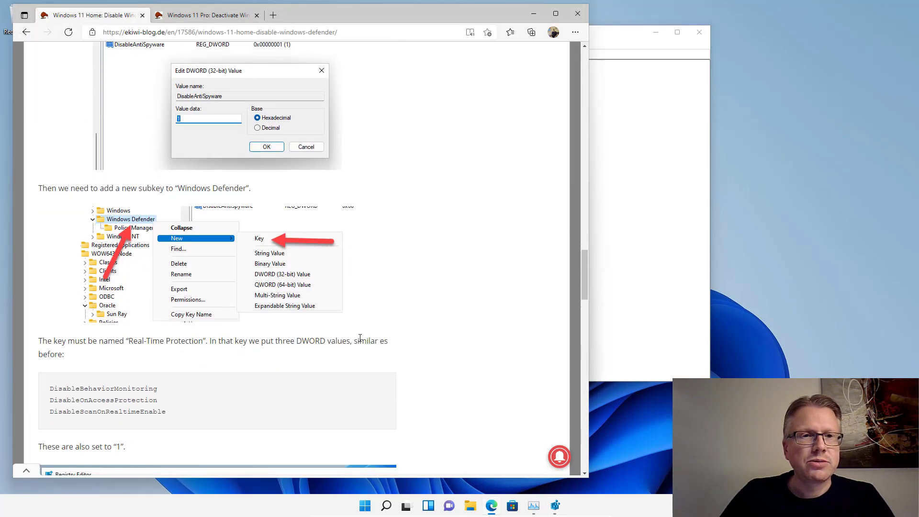
Step: Copy the key name from the article and create a Real-Time Protection subkey under Windows Defender
{"action": "scroll", "scroll_direction": "down", "scroll_amount": 3}
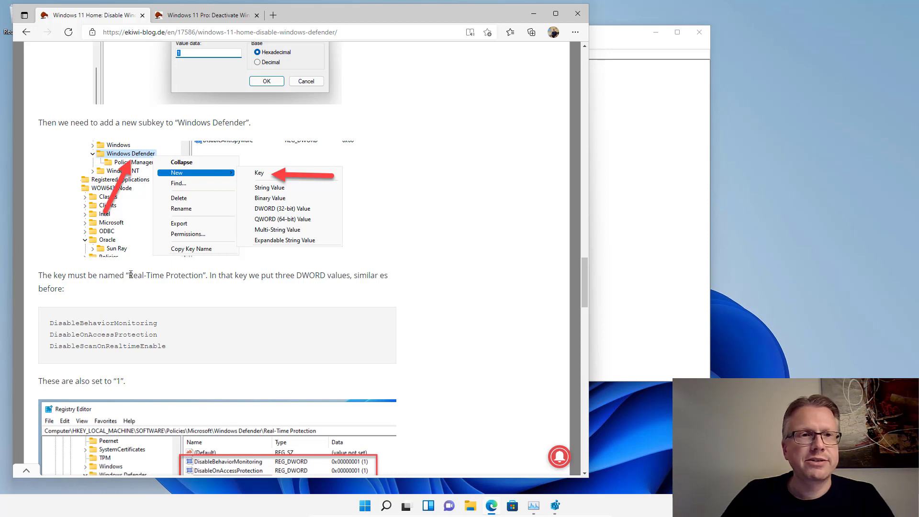
{"action": "double_click", "coordinate": [166, 275]}
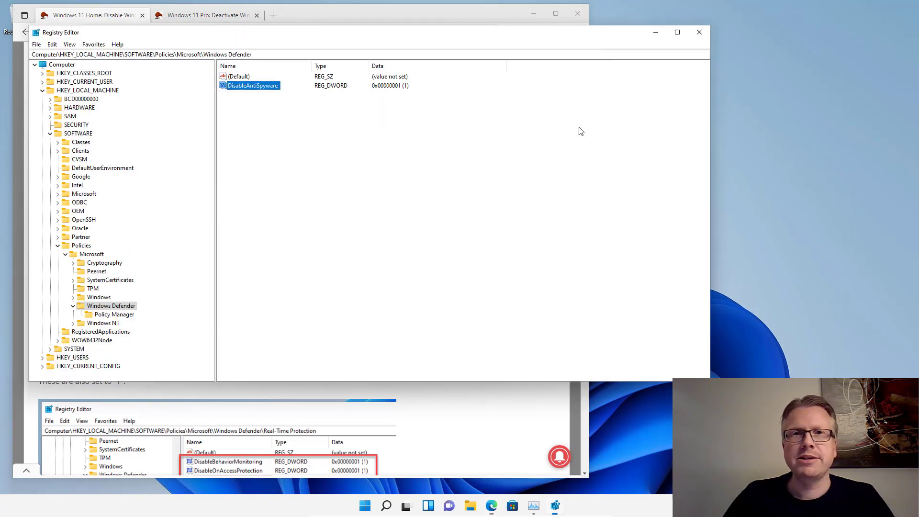
{"action": "right_click", "coordinate": [110, 305]}
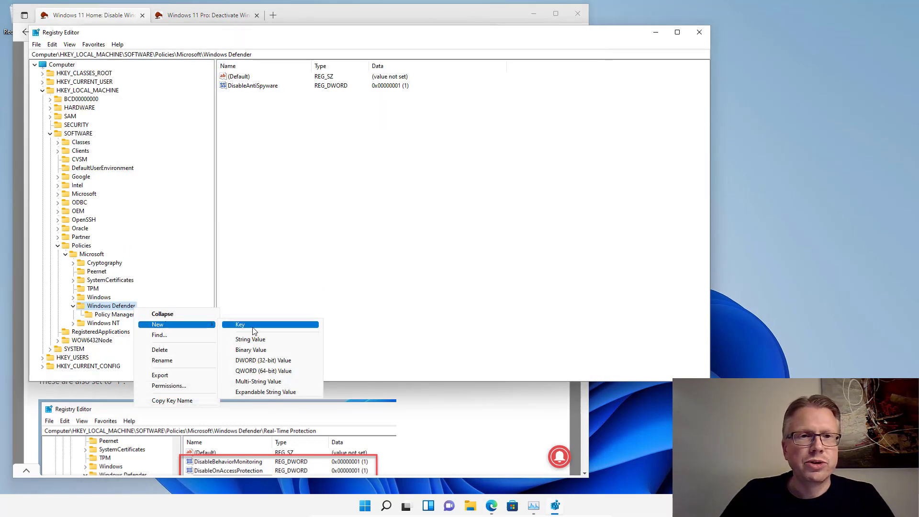
{"action": "left_click", "coordinate": [240, 325]}
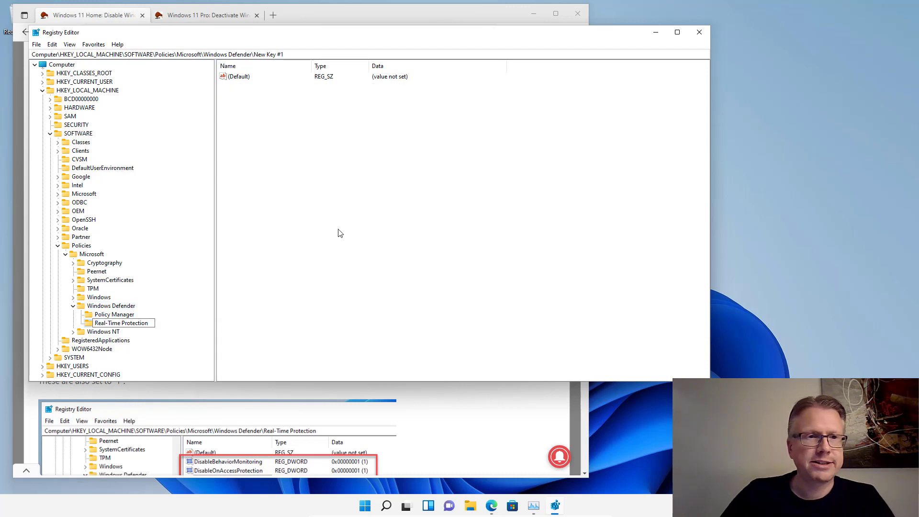
{"action": "left_click", "coordinate": [121, 323]}
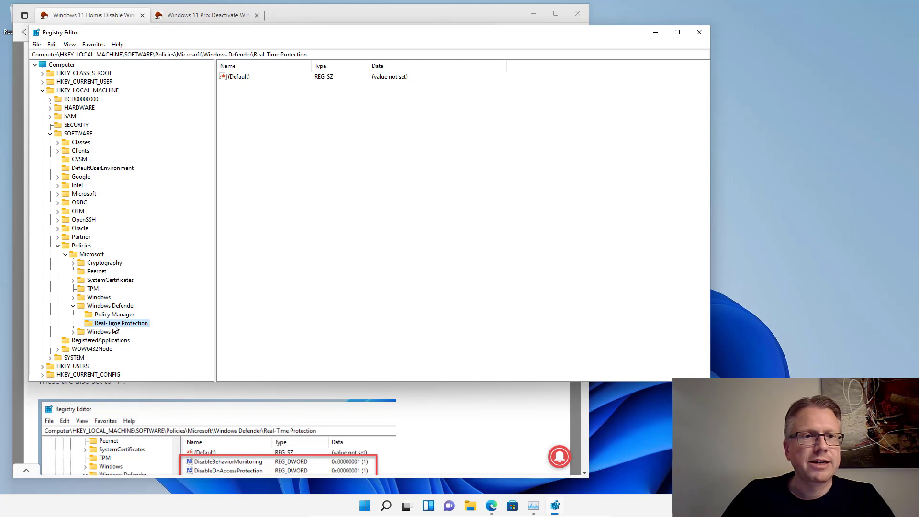
{"action": "mouse_move", "coordinate": [135, 328]}
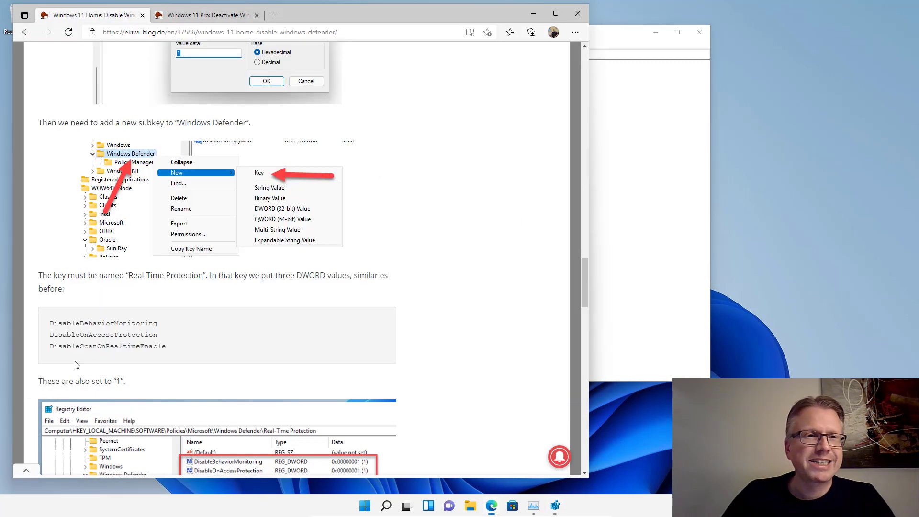
Step: Add a DWORD named DisableBehaviorMonitoring to the Real-Time Protection key, copying the name from the article
{"action": "double_click", "coordinate": [103, 323]}
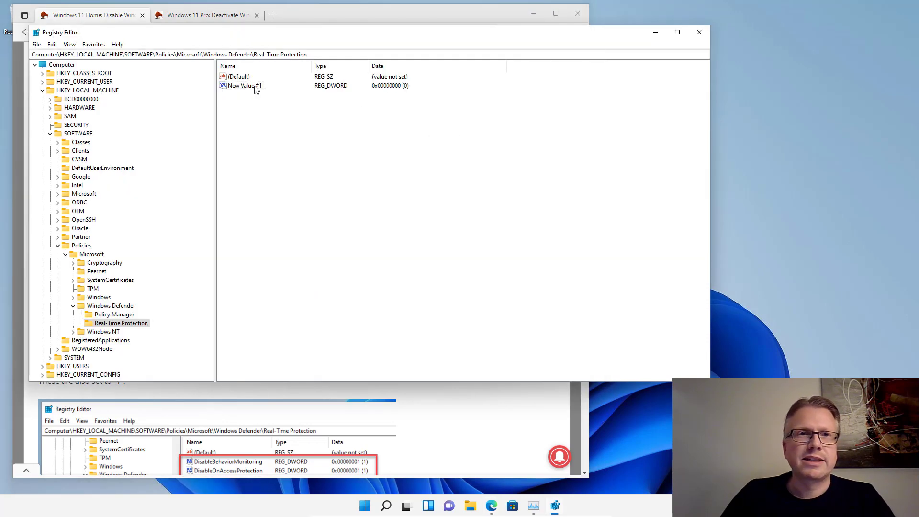
{"action": "double_click", "coordinate": [242, 85]}
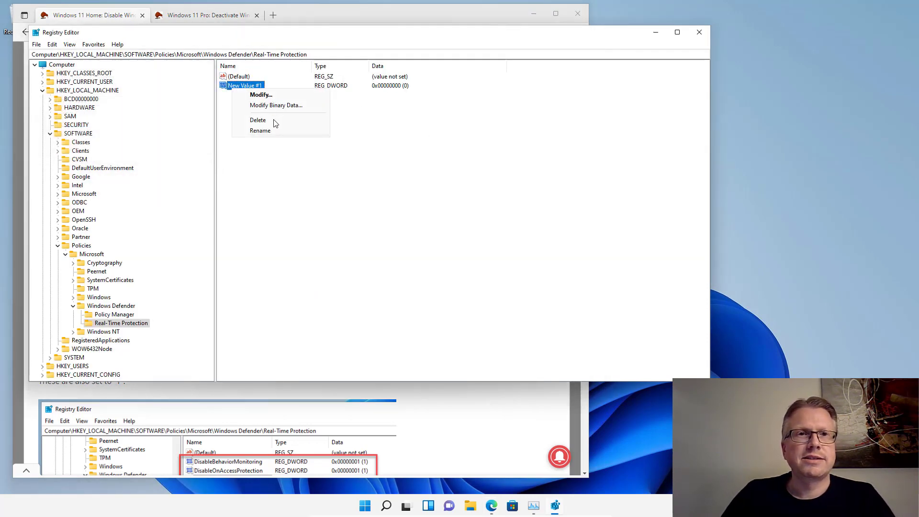
{"action": "left_click", "coordinate": [258, 120]}
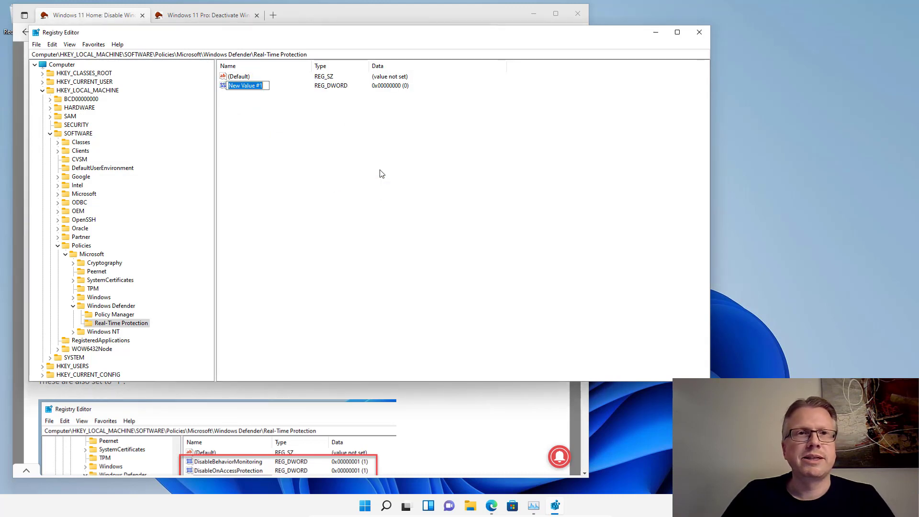
{"action": "type", "text": "DisableBehaviorMonitoring"}
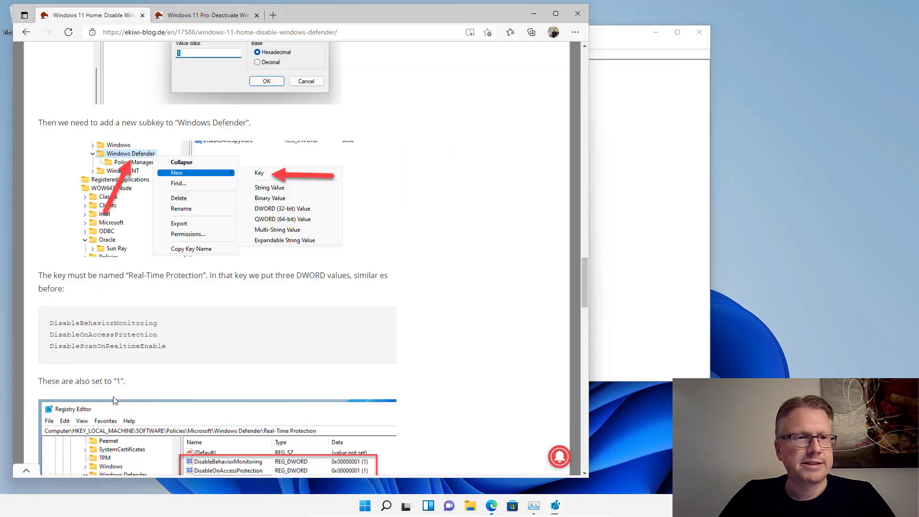
Step: Add the DisableScanOnRealtimeEnable DWORD, copying its name from the article
{"action": "double_click", "coordinate": [107, 345]}
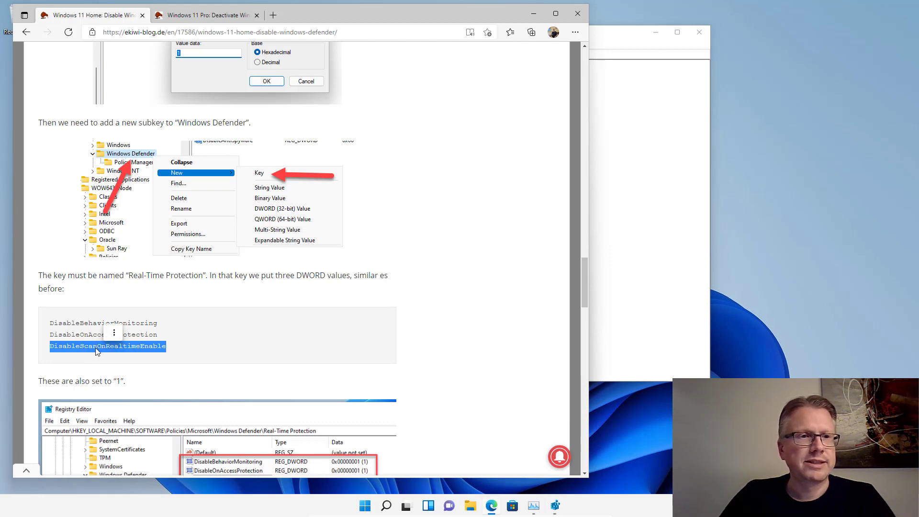
{"action": "right_click", "coordinate": [96, 349]}
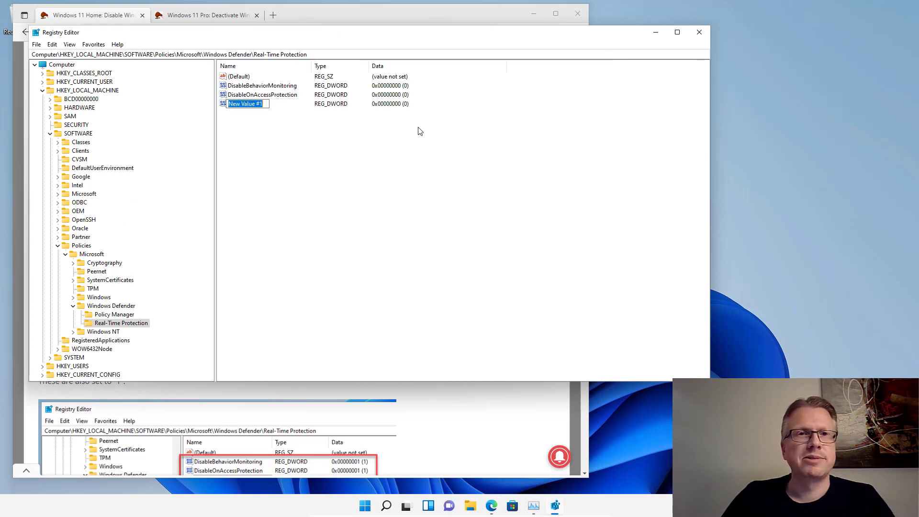
{"action": "type", "text": "DisableScanOnRealtimeEnable"}
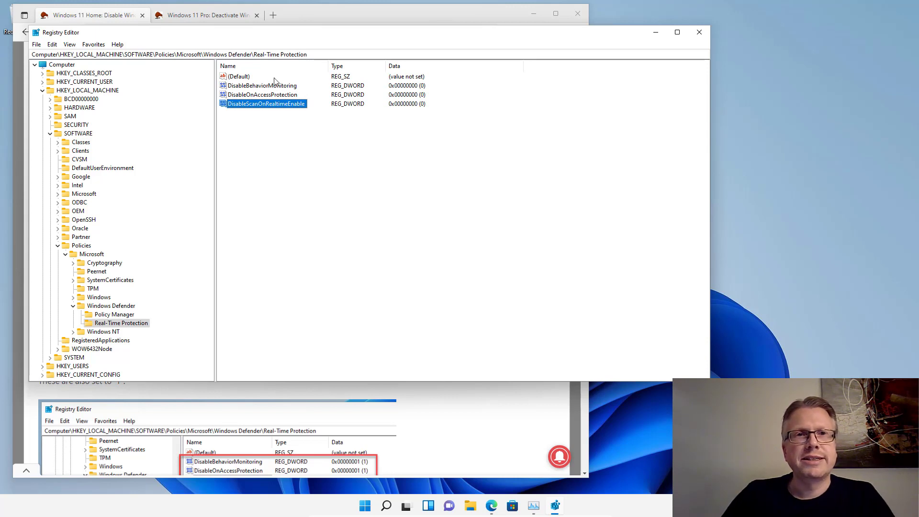
Step: Set DisableBehaviorMonitoring, DisableOnAccessProtection and DisableScanOnRealtimeEnable to value data 1
{"action": "double_click", "coordinate": [261, 85]}
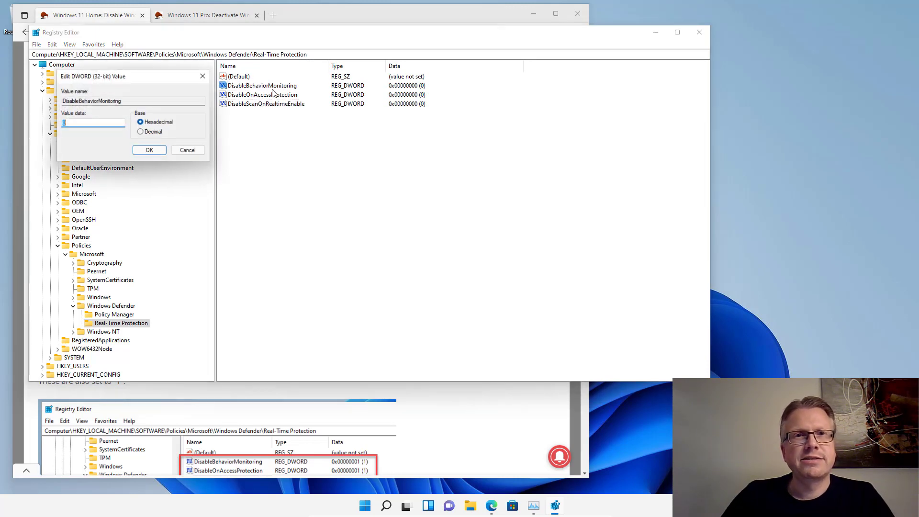
{"action": "type", "text": "1"}
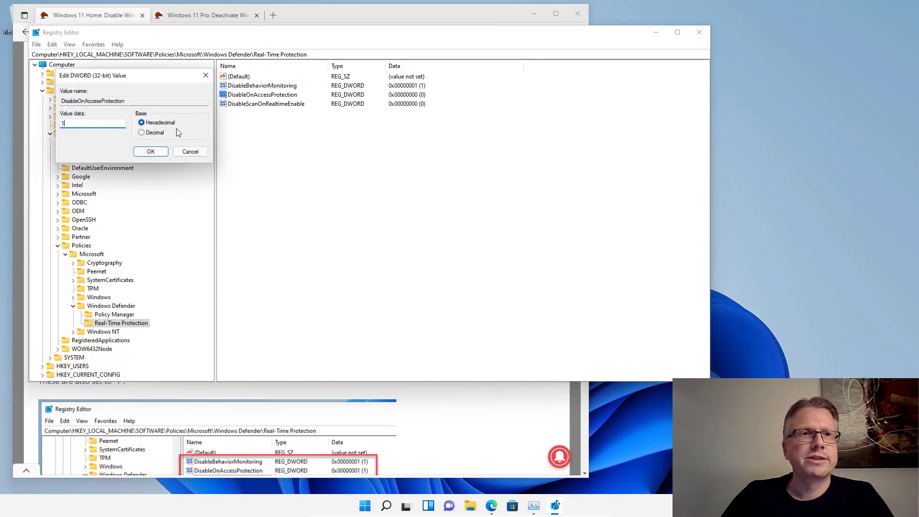
{"action": "left_click", "coordinate": [151, 151]}
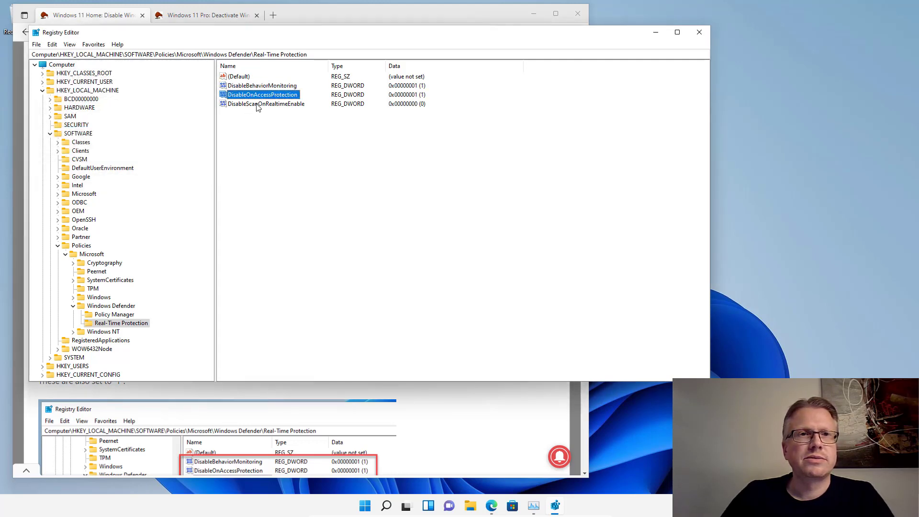
{"action": "double_click", "coordinate": [266, 104]}
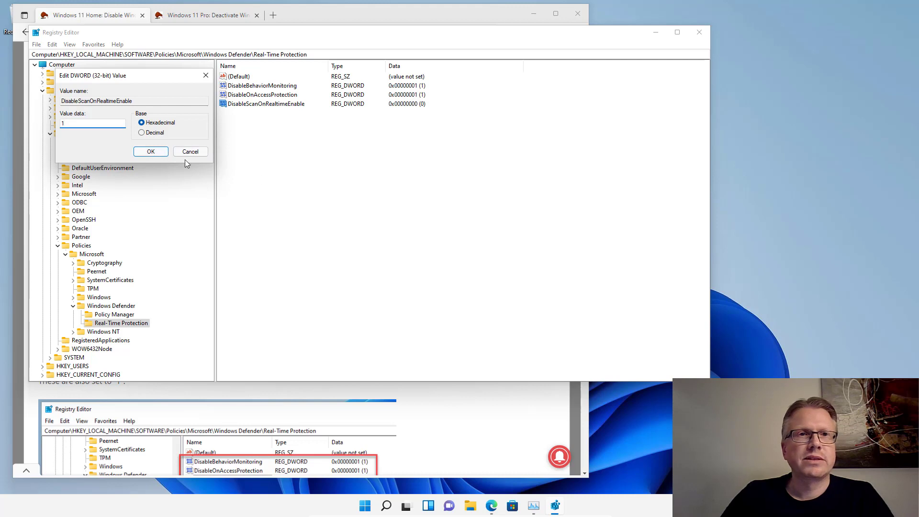
{"action": "left_click", "coordinate": [150, 151]}
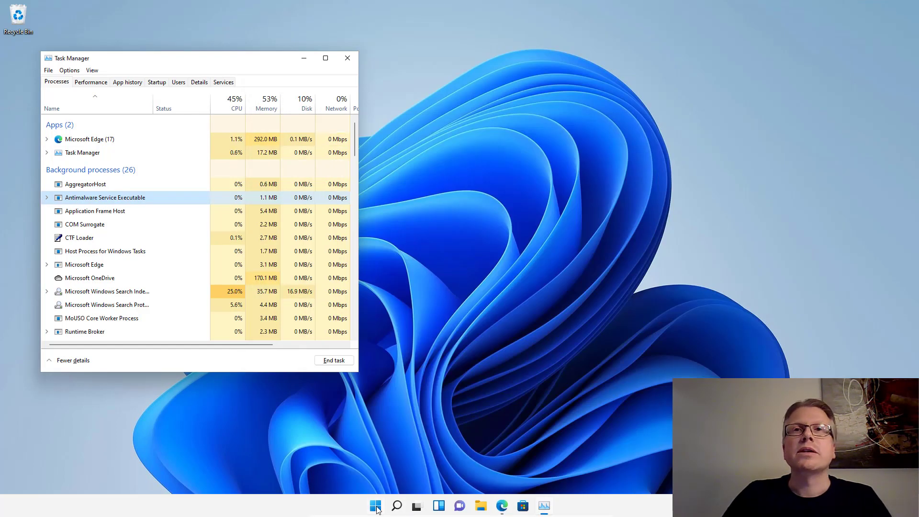
{"action": "mouse_move", "coordinate": [375, 505]}
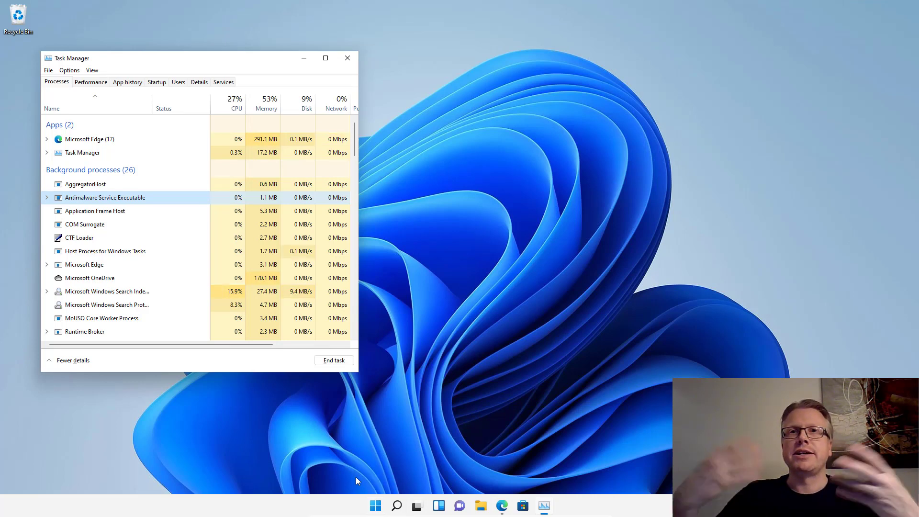
Step: Leave Task Manager's process list, where Antimalware Service Executable still runs, and bring up Windows Settings
{"action": "left_click", "coordinate": [374, 506]}
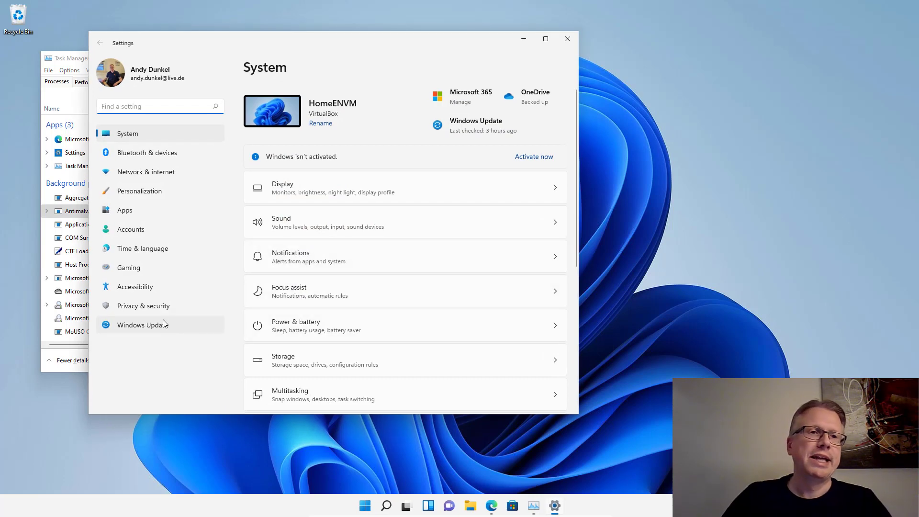
Step: Go to Privacy & security to reach Windows Security's Virus & threat protection status
{"action": "left_click", "coordinate": [143, 306]}
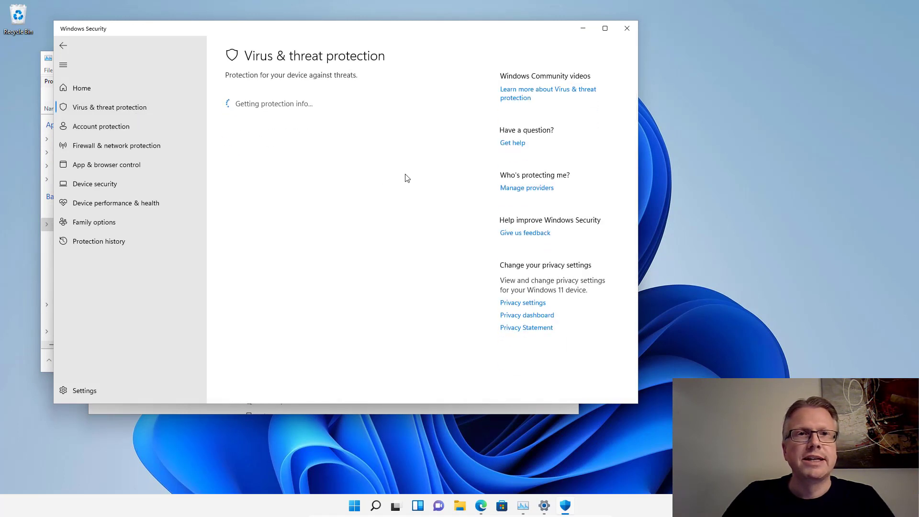
{"action": "mouse_move", "coordinate": [363, 308]}
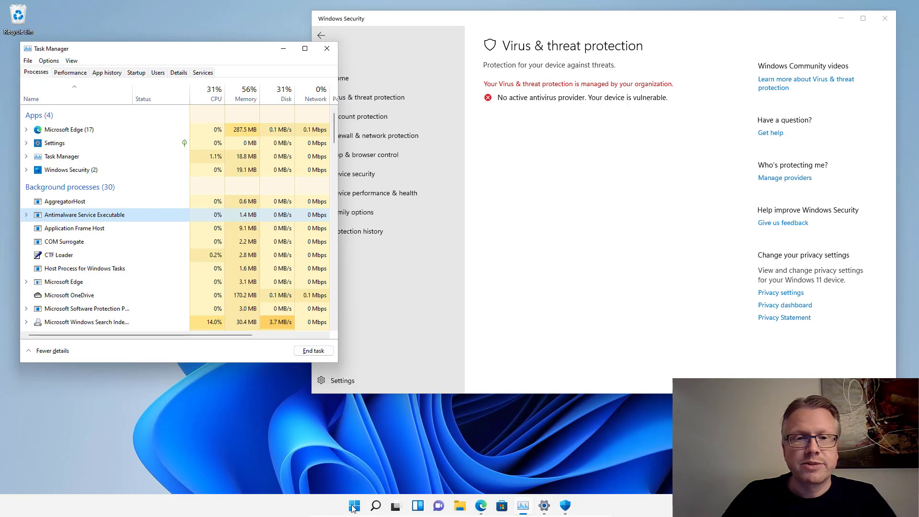
{"action": "mouse_move", "coordinate": [353, 505]}
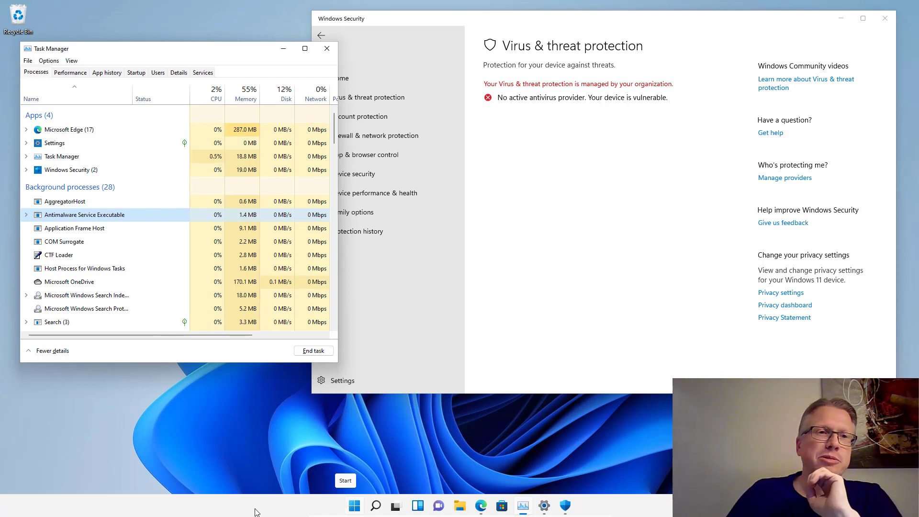
{"action": "mouse_move", "coordinate": [178, 229]}
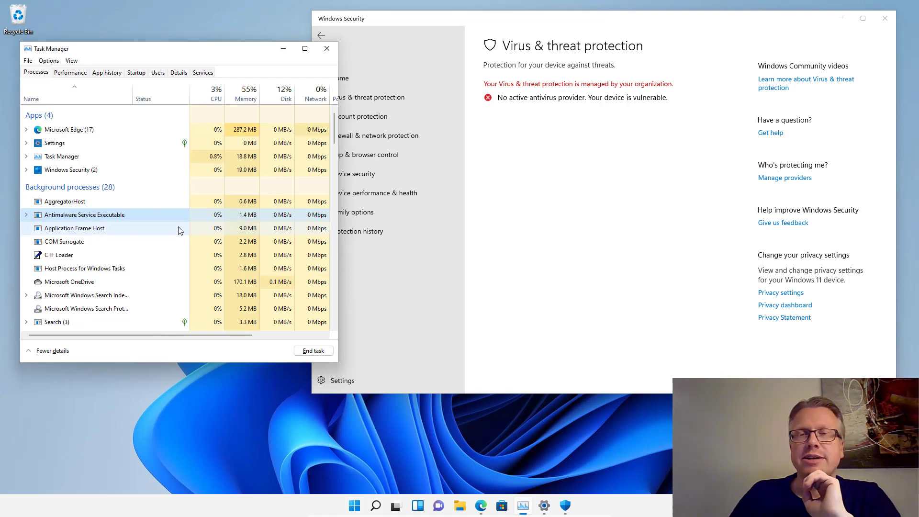